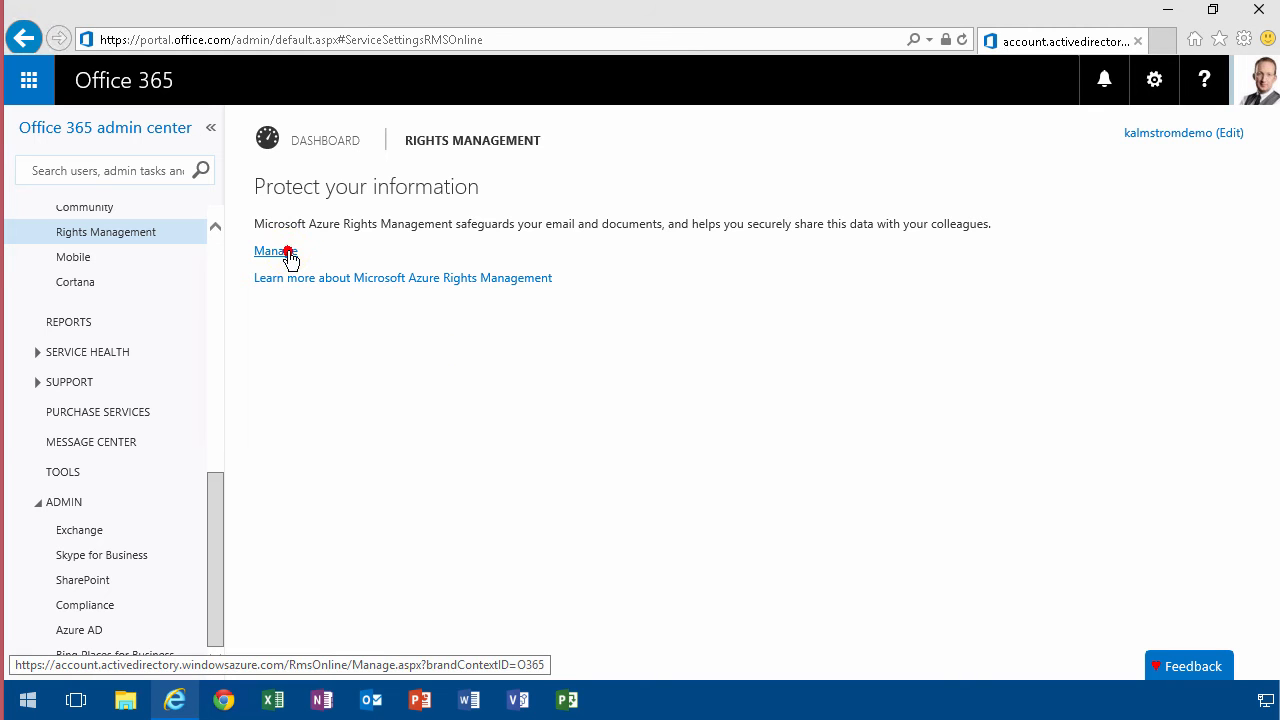
Step: Open the Rights Management page via the Manage link, showing rights management activated
click(276, 252)
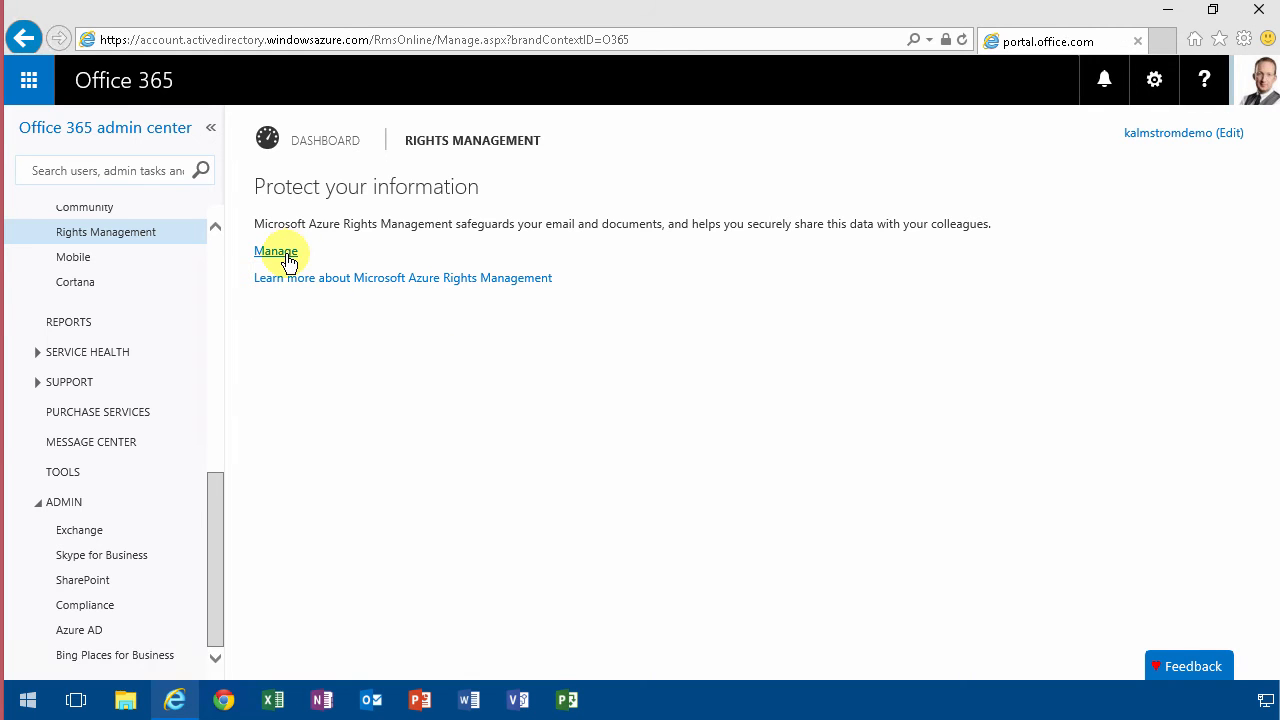
click(276, 252)
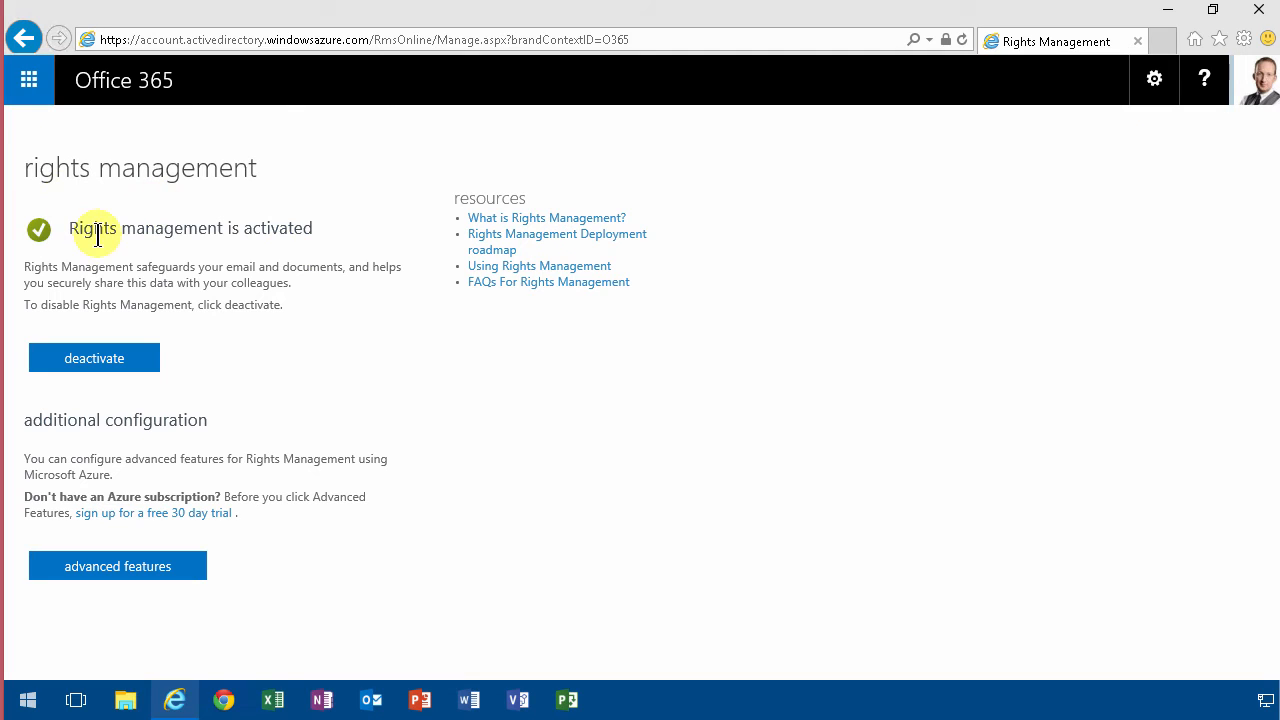
mouse_move(108, 268)
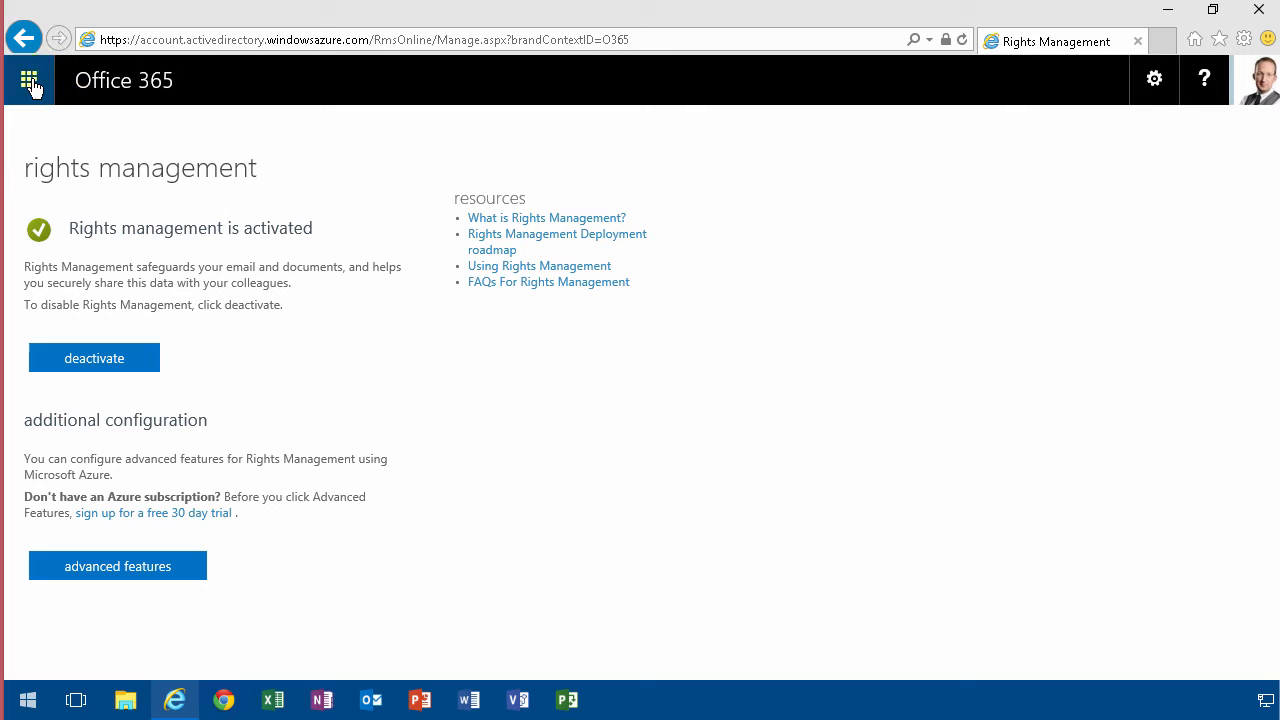
Step: From the app launcher's Admin entry, reach the SharePoint settings IRM section (set not to use IRM)
click(28, 80)
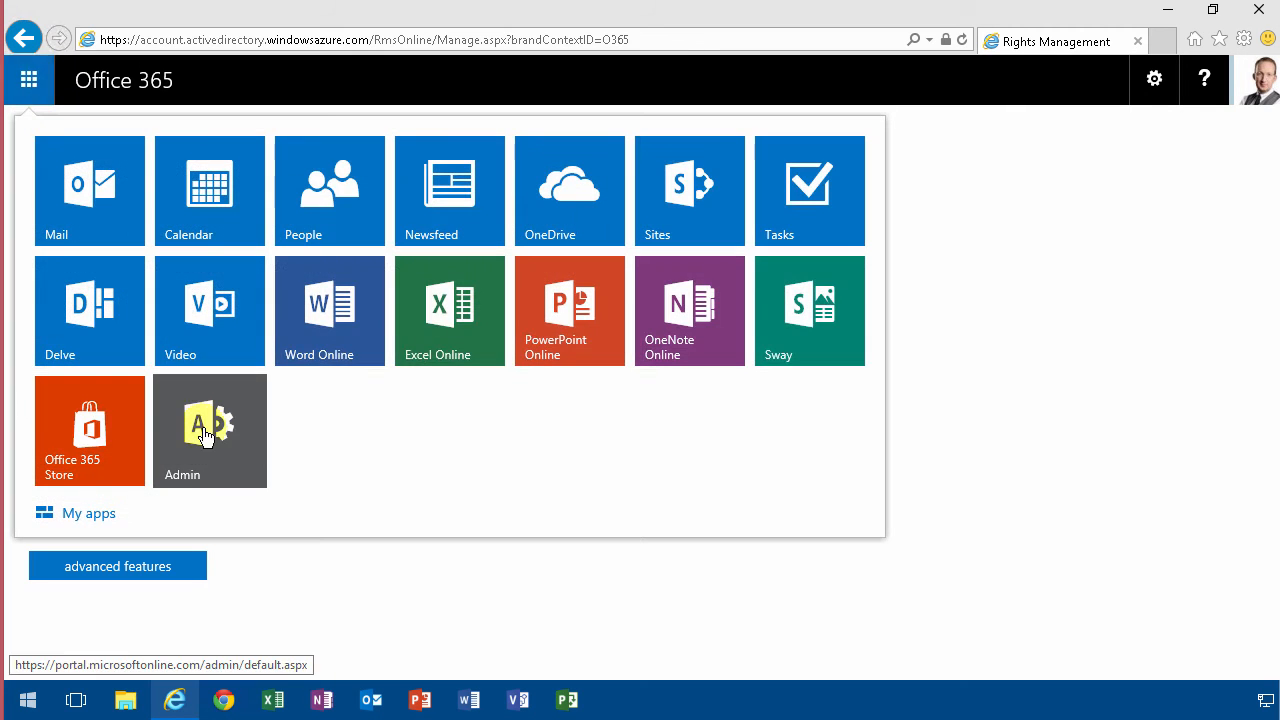
click(208, 430)
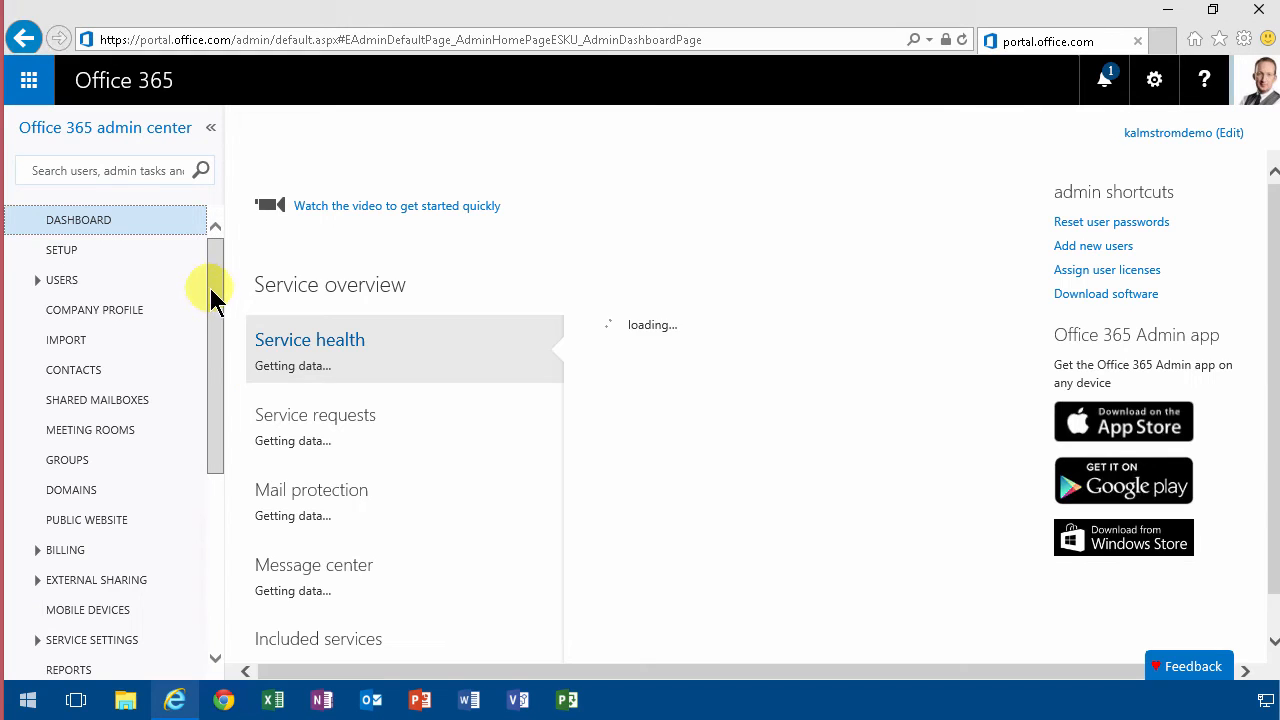
scroll(down, 3)
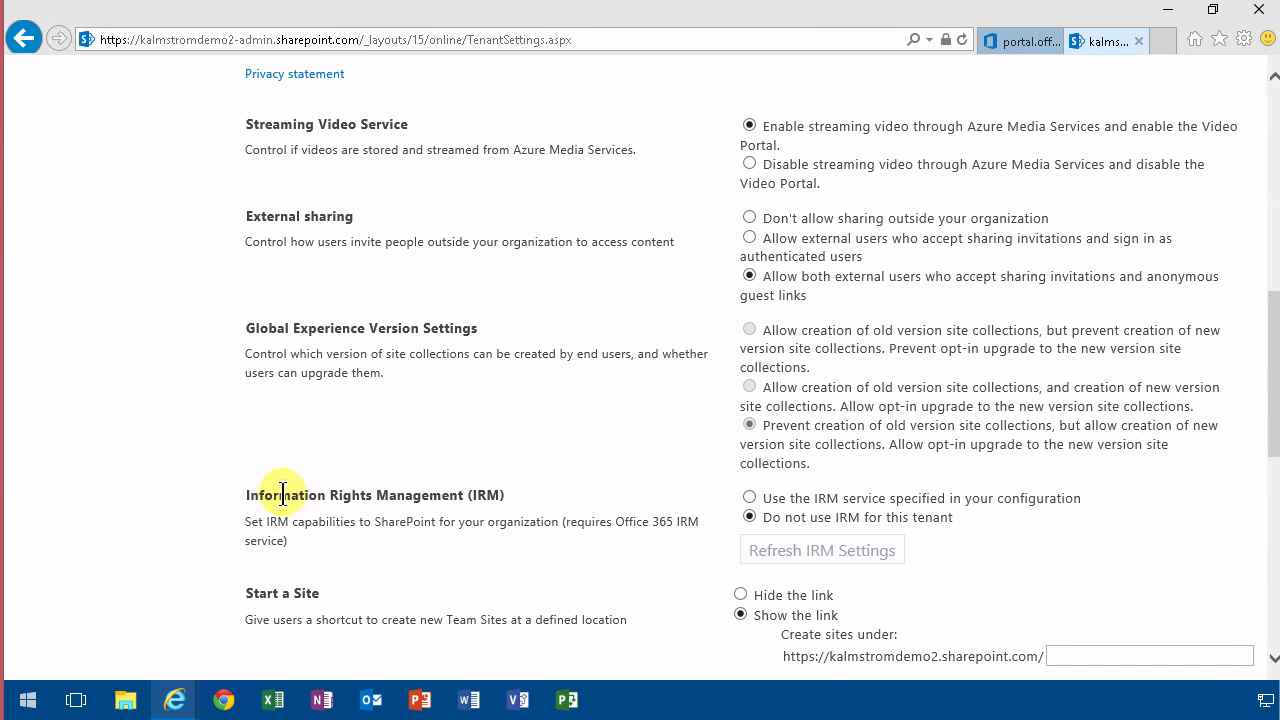
mouse_move(808, 536)
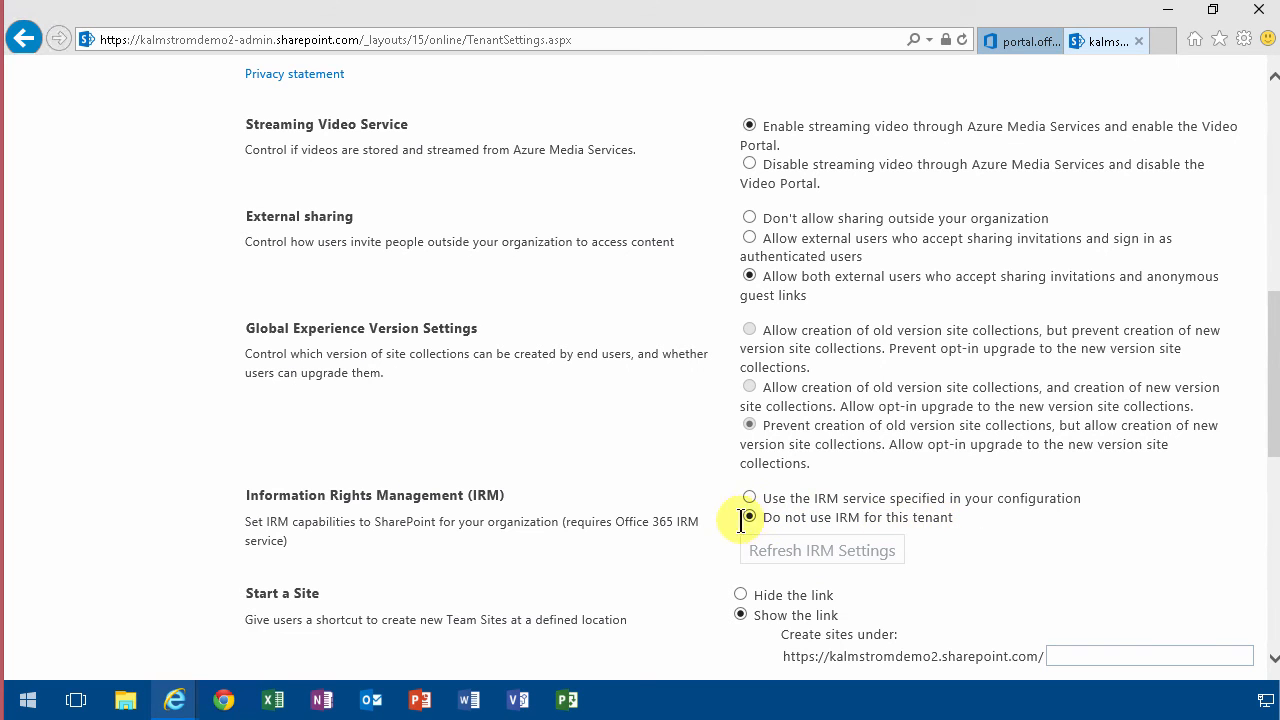
Step: Choose 'Use the IRM service specified in your configuration' and refresh IRM settings successfully
click(748, 498)
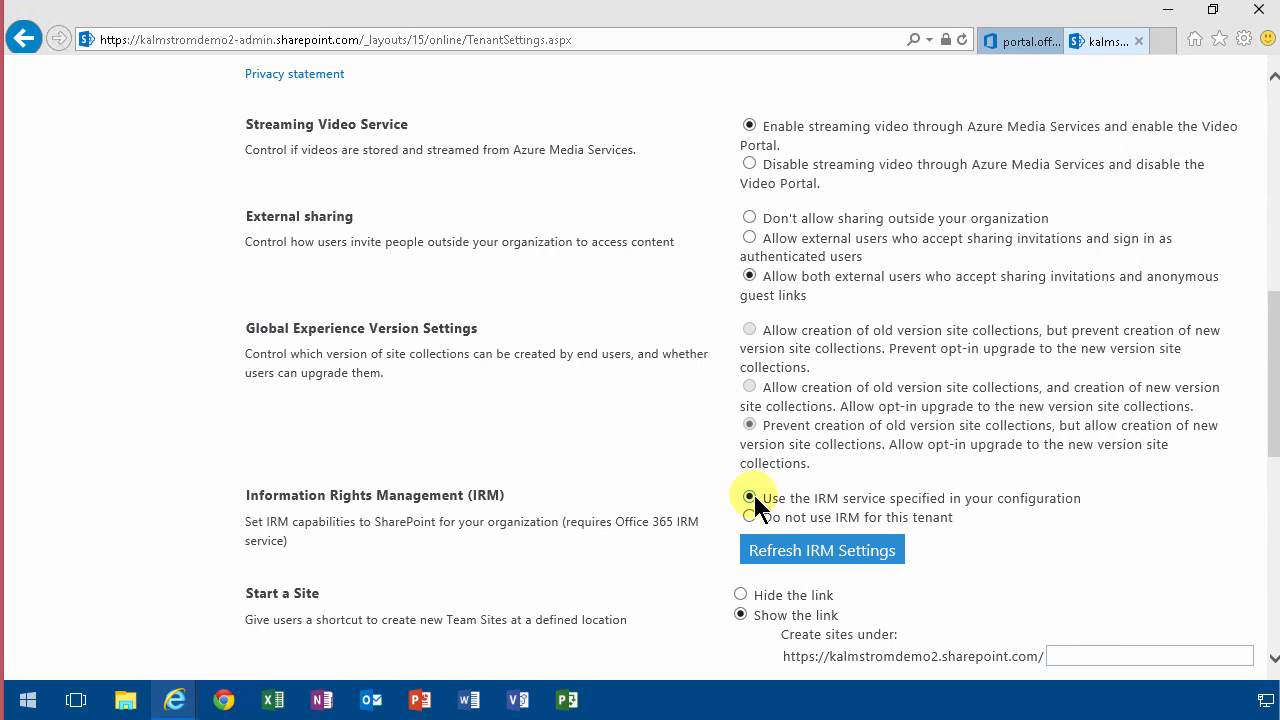
click(824, 548)
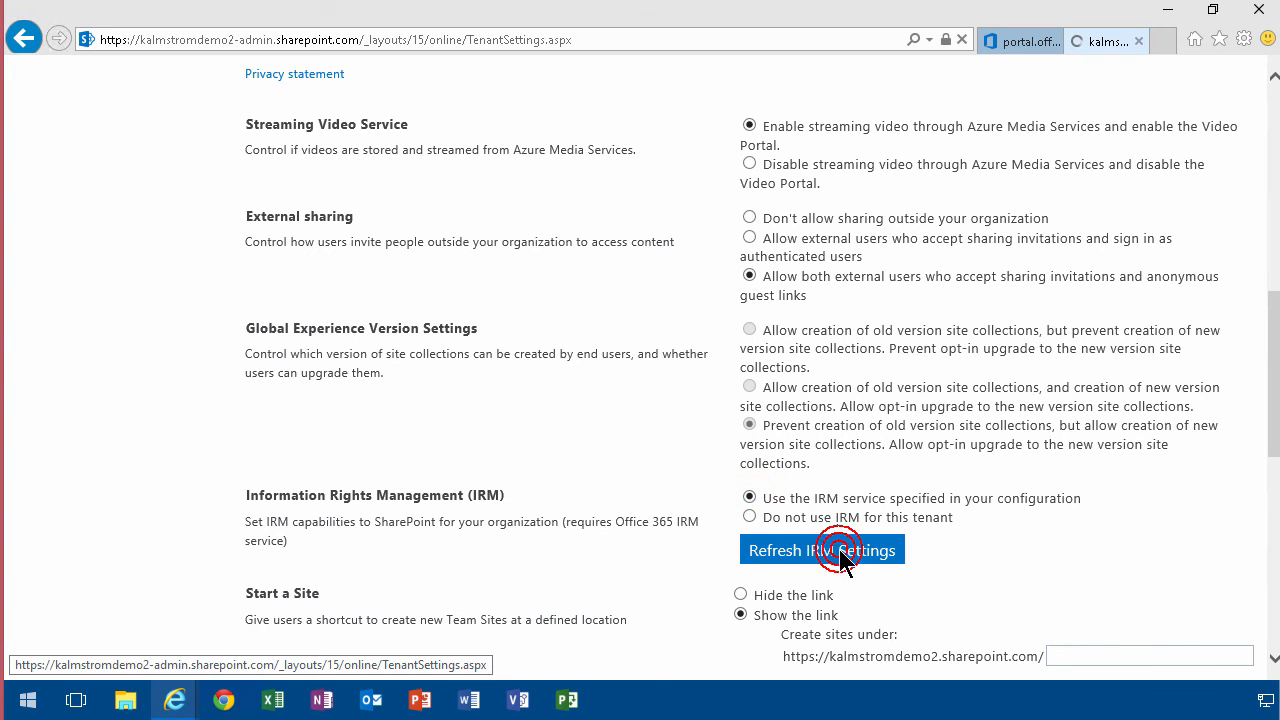
click(822, 550)
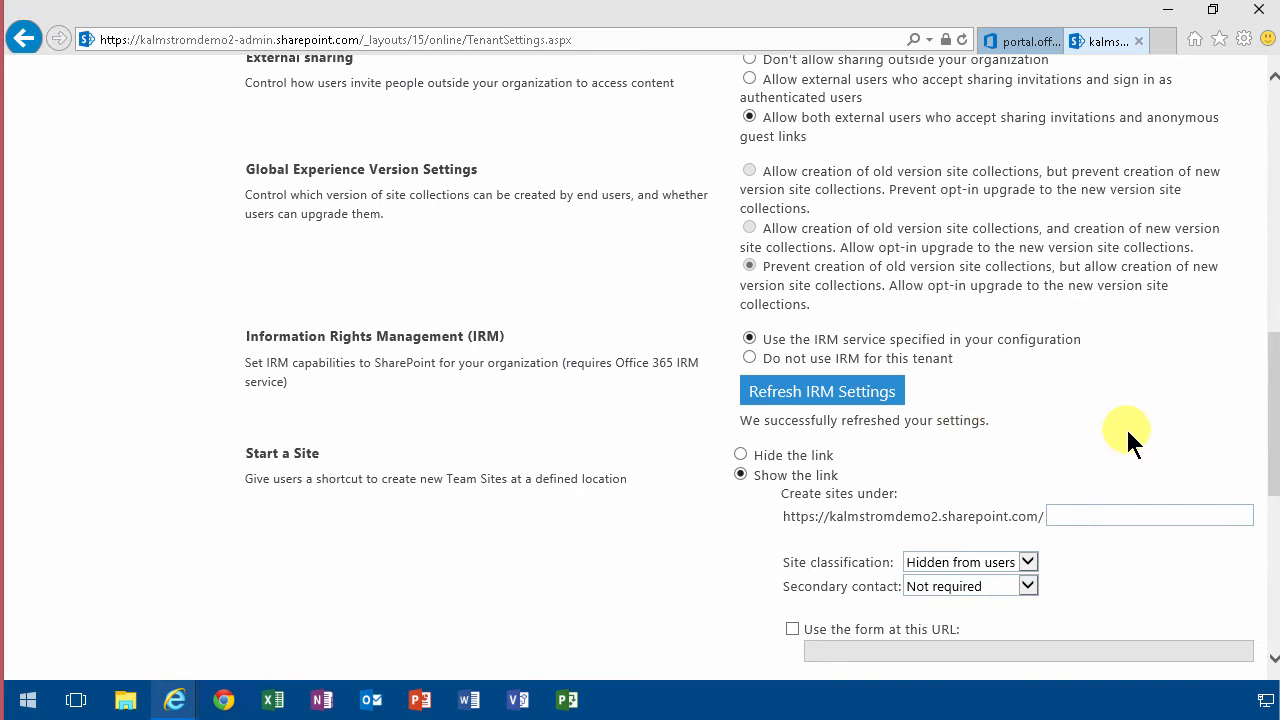
scroll(down, 3)
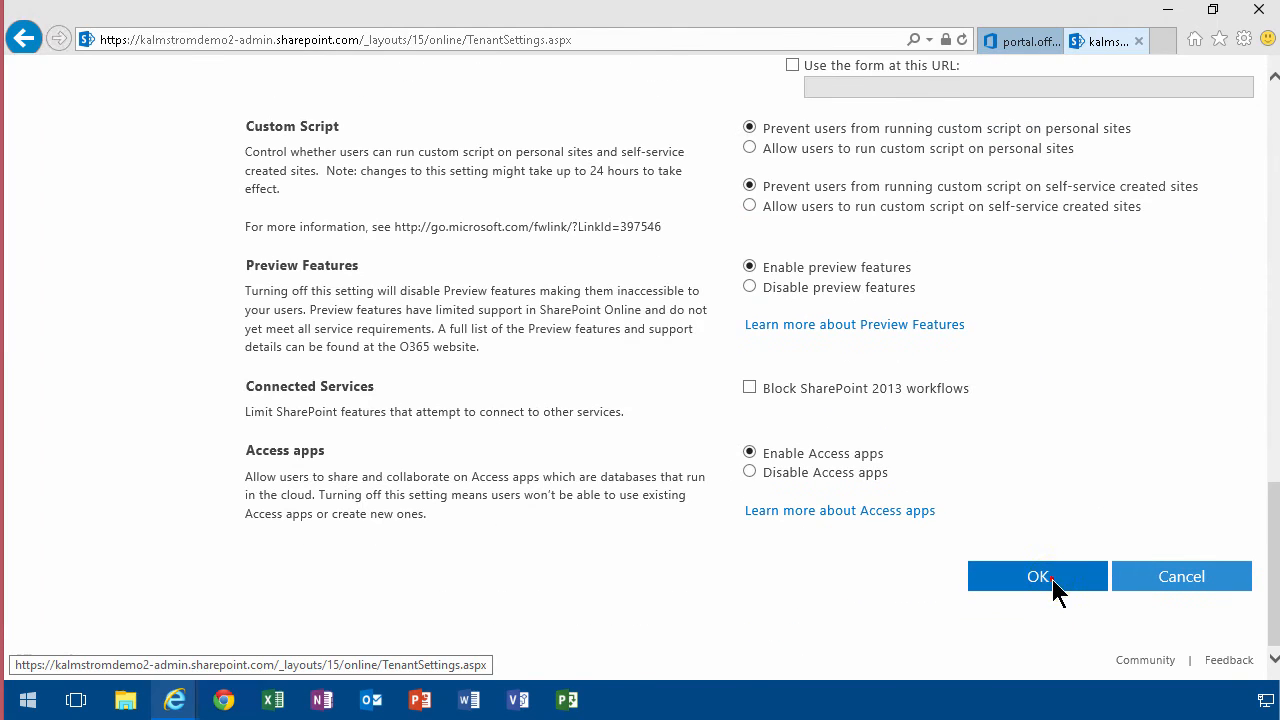
Step: Save the tenant settings with OK, then reach the Sales site's Documents library via Sites
click(1036, 576)
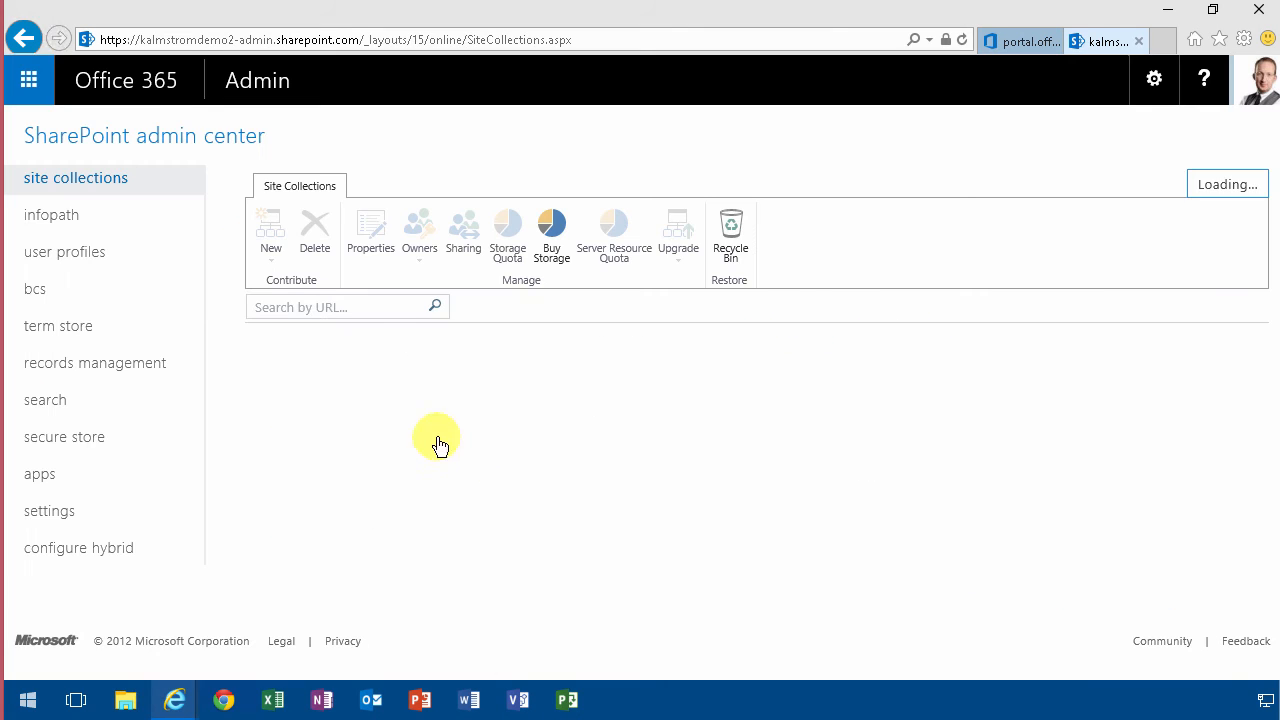
click(40, 80)
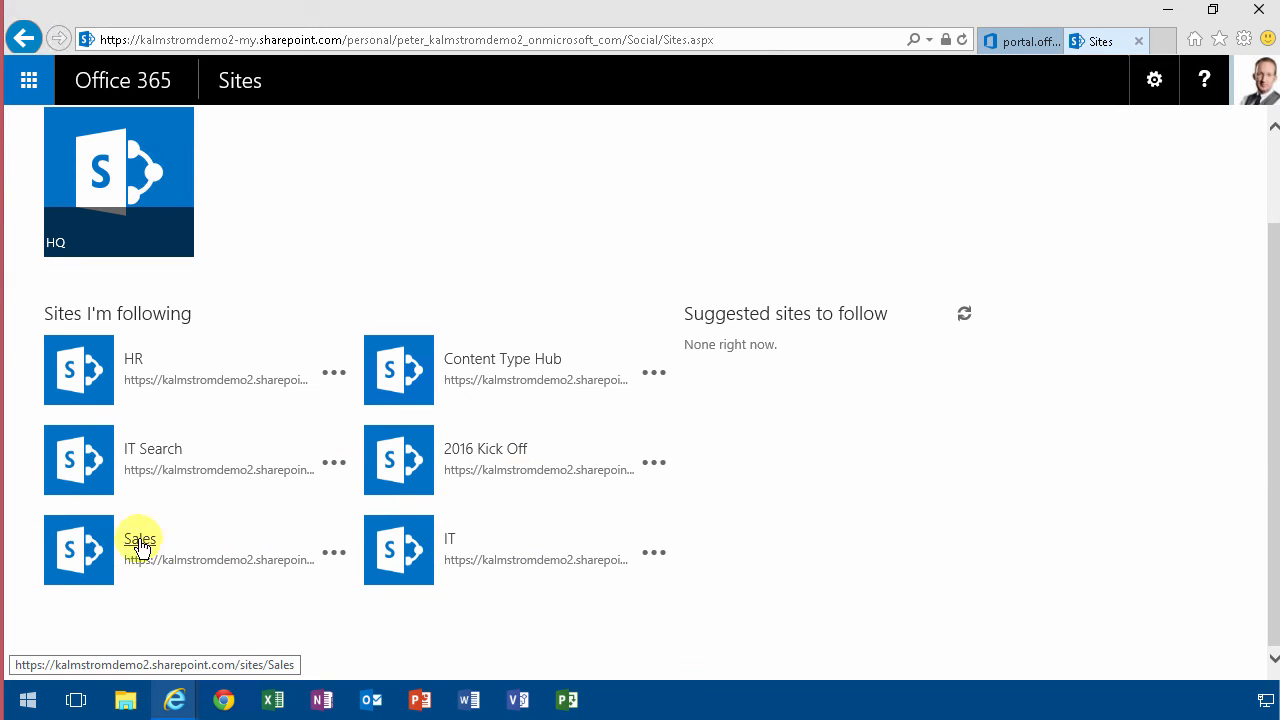
click(140, 540)
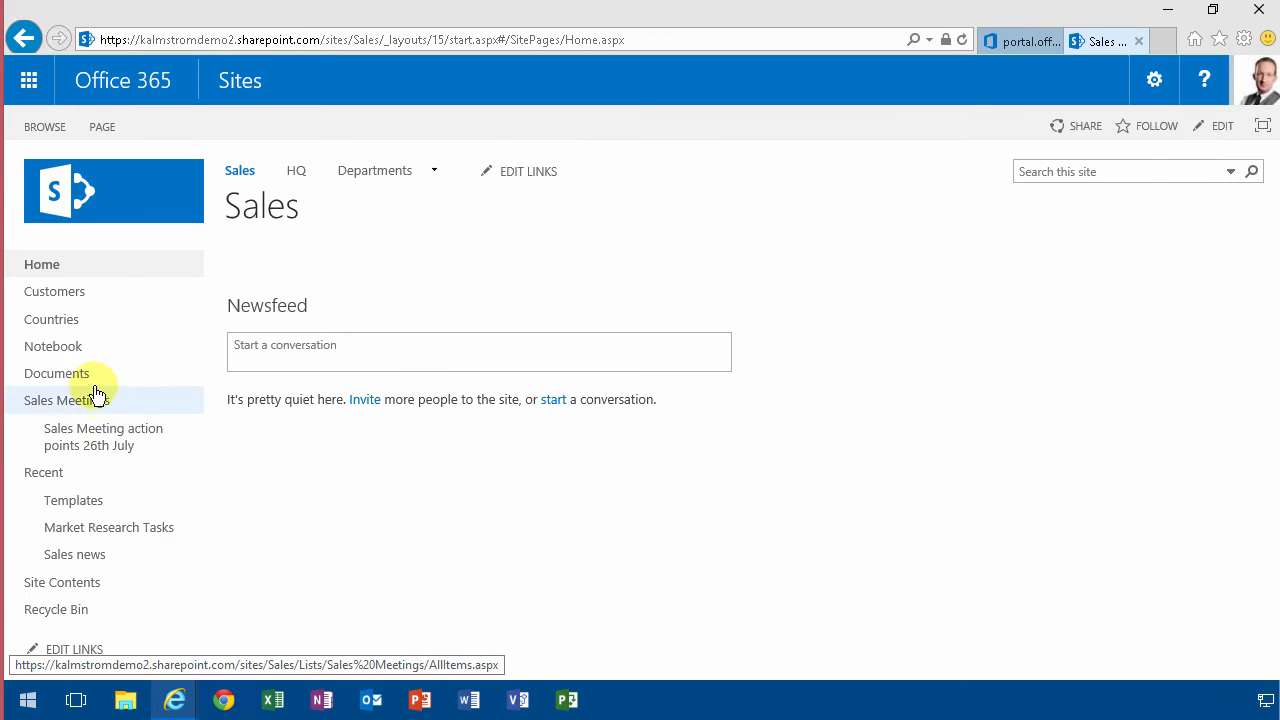
click(56, 374)
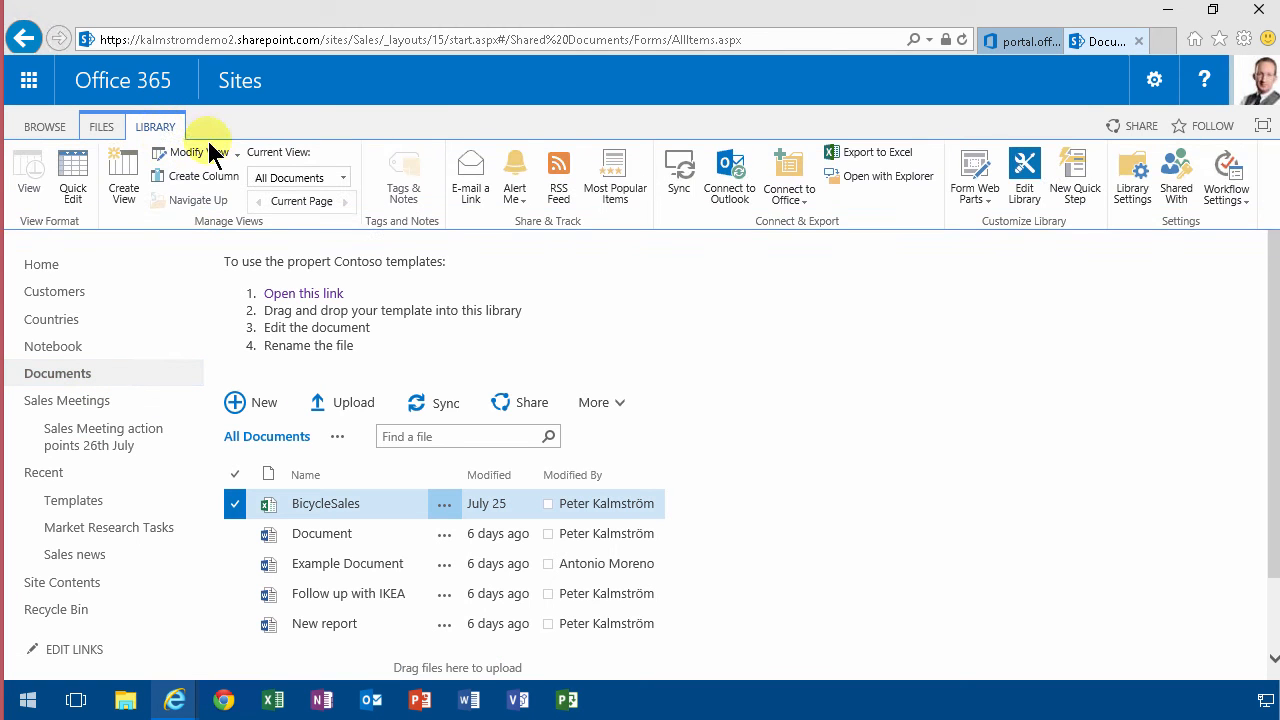
Step: From Library Settings, open Information Rights Management under Permissions and Management
click(1132, 168)
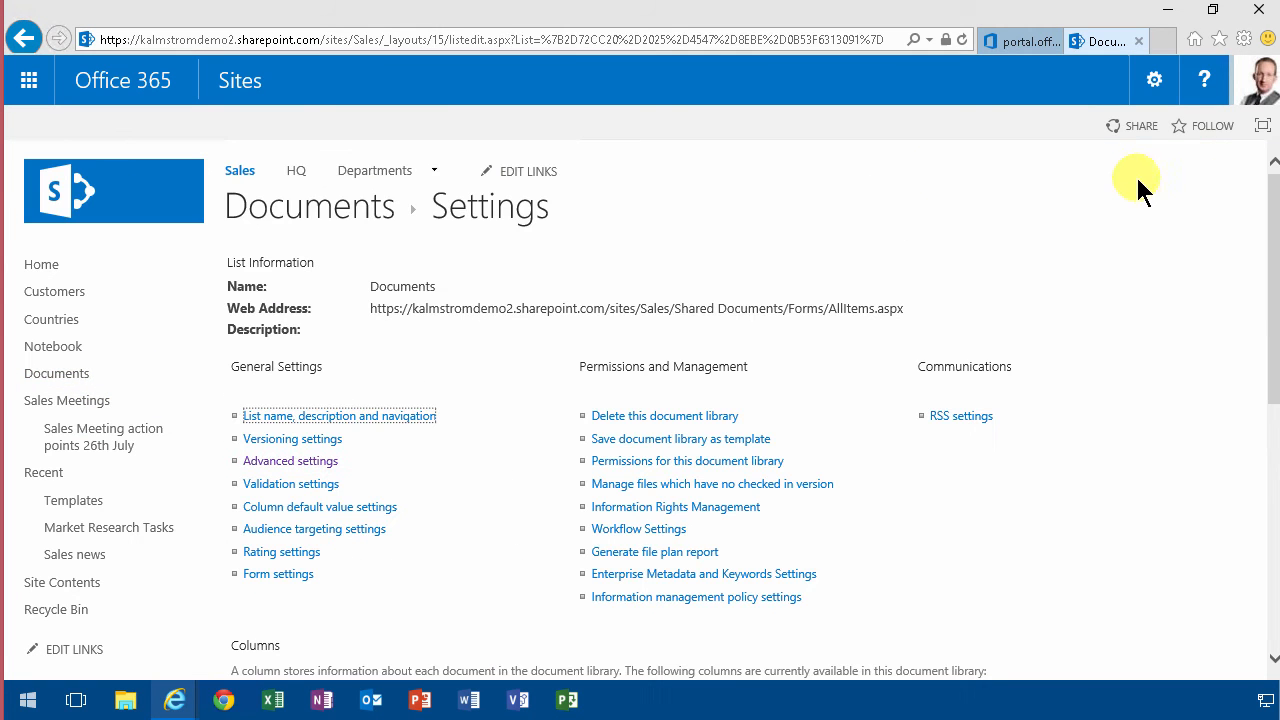
mouse_move(652, 516)
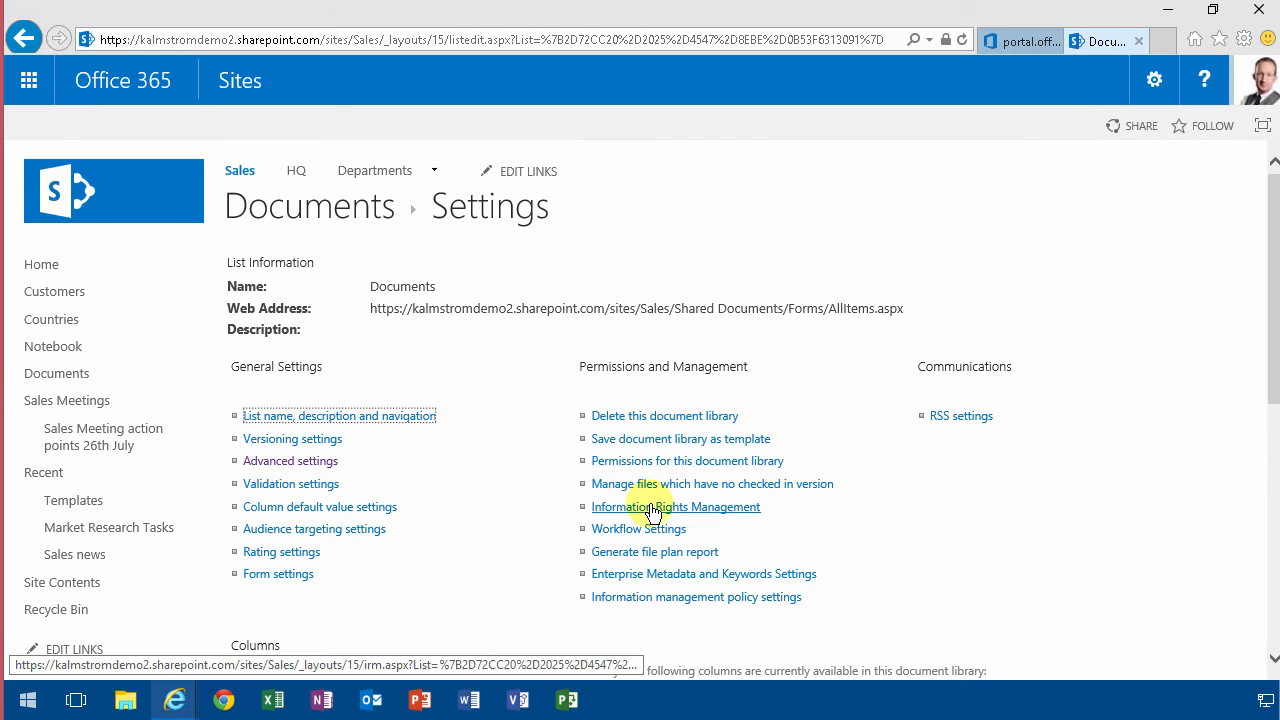
click(654, 506)
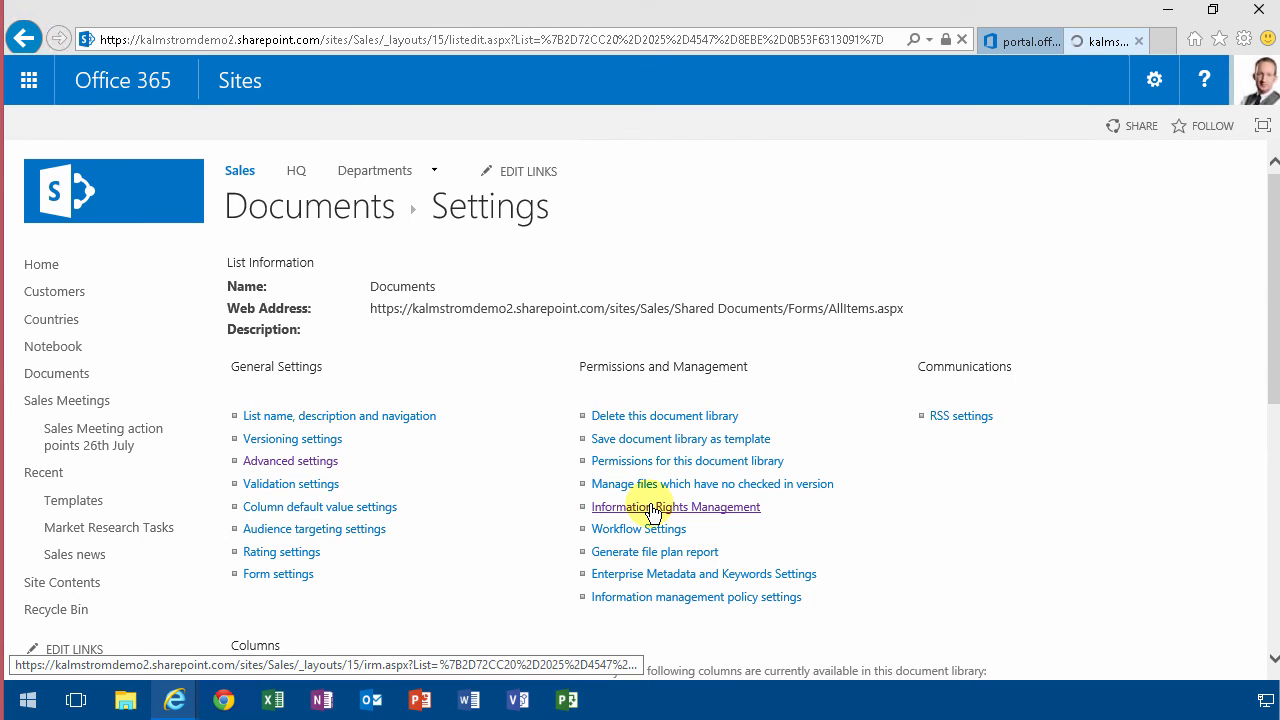
click(676, 508)
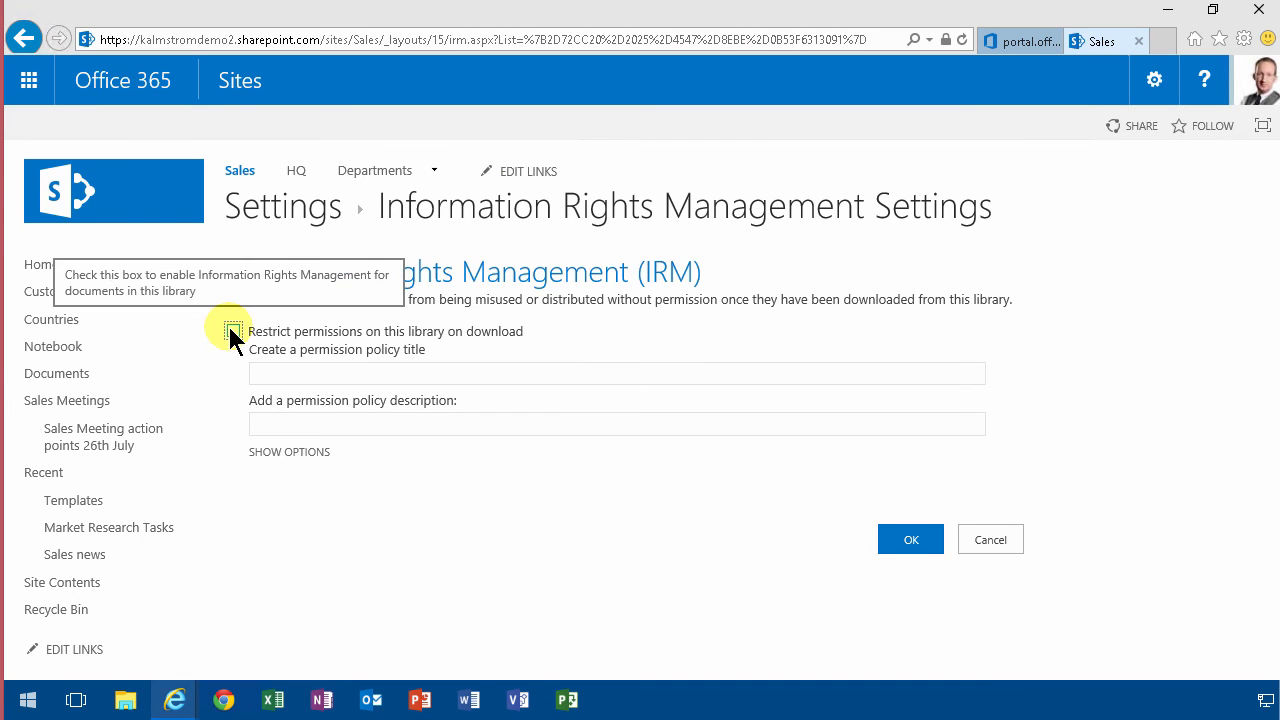
Step: Enable 'Restrict permissions on this library on download' and expand the additional IRM options
click(232, 332)
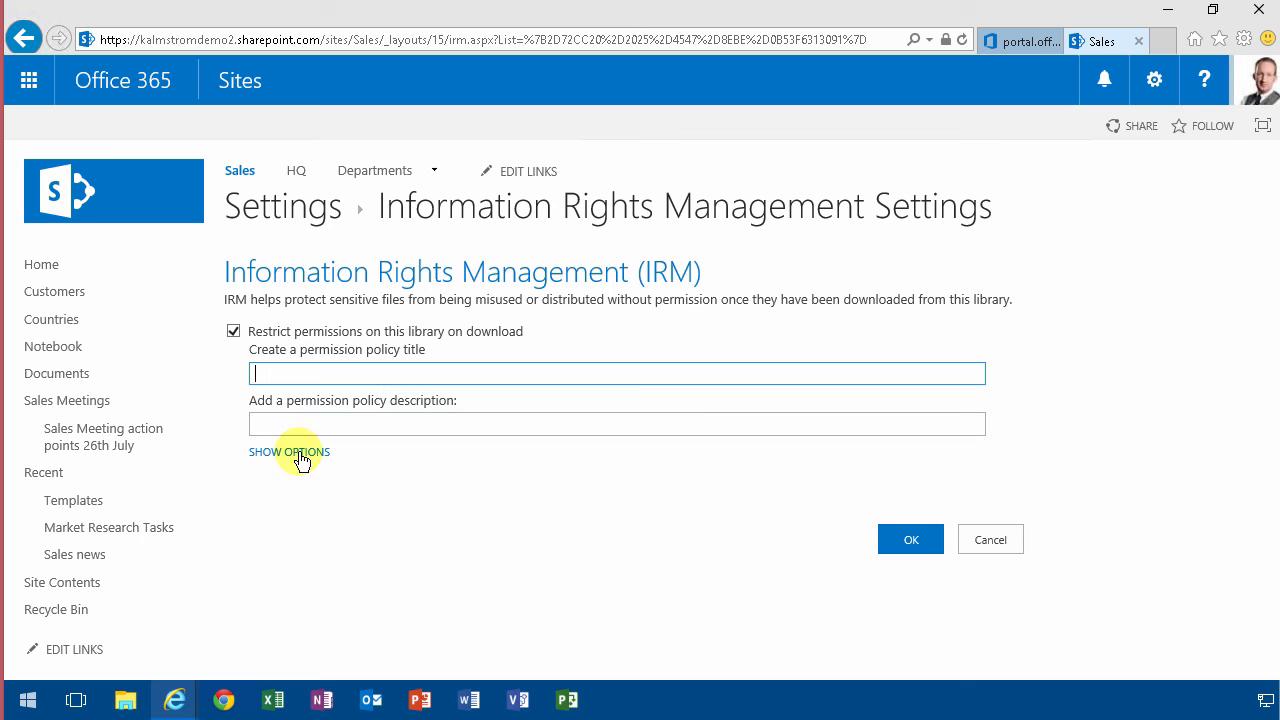
click(288, 452)
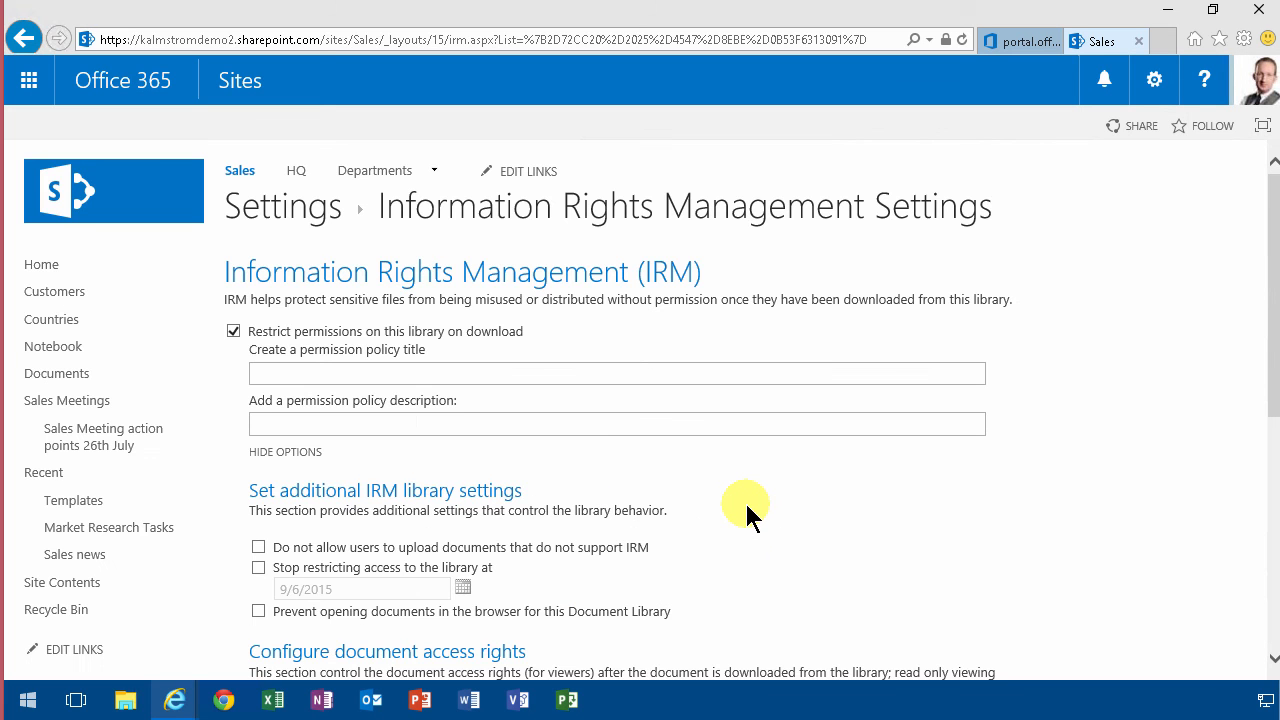
scroll(down, 3)
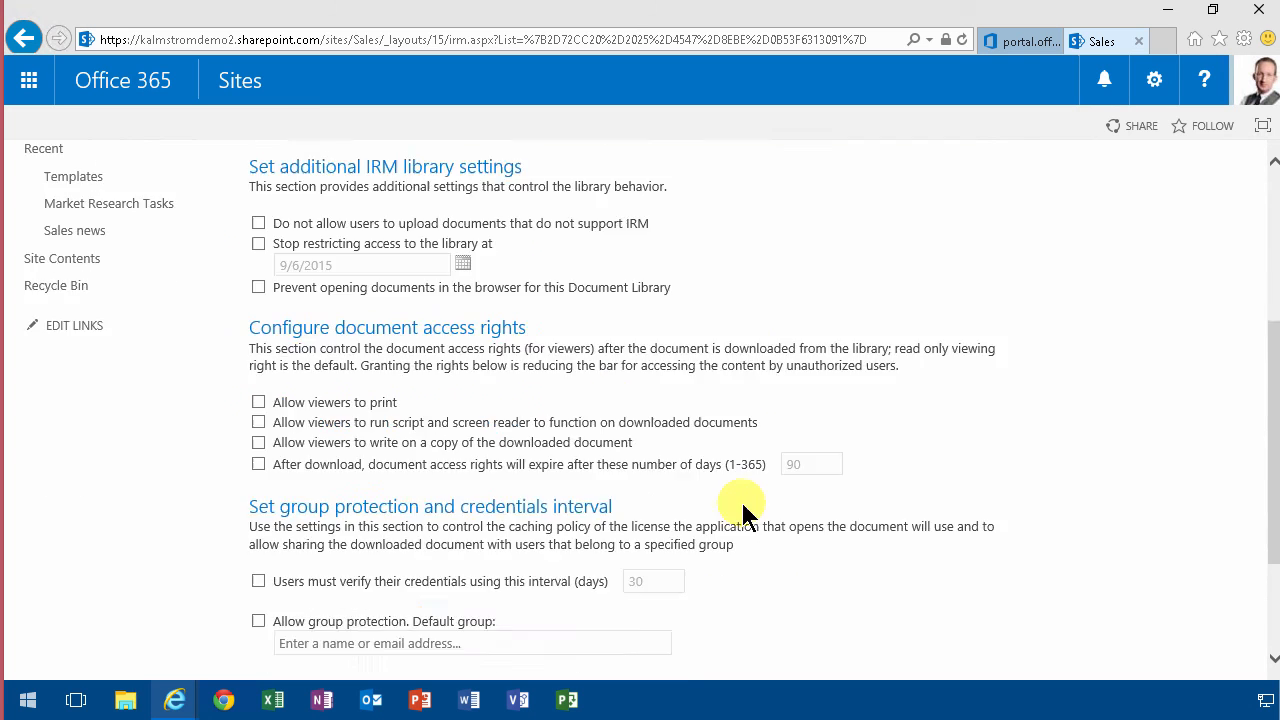